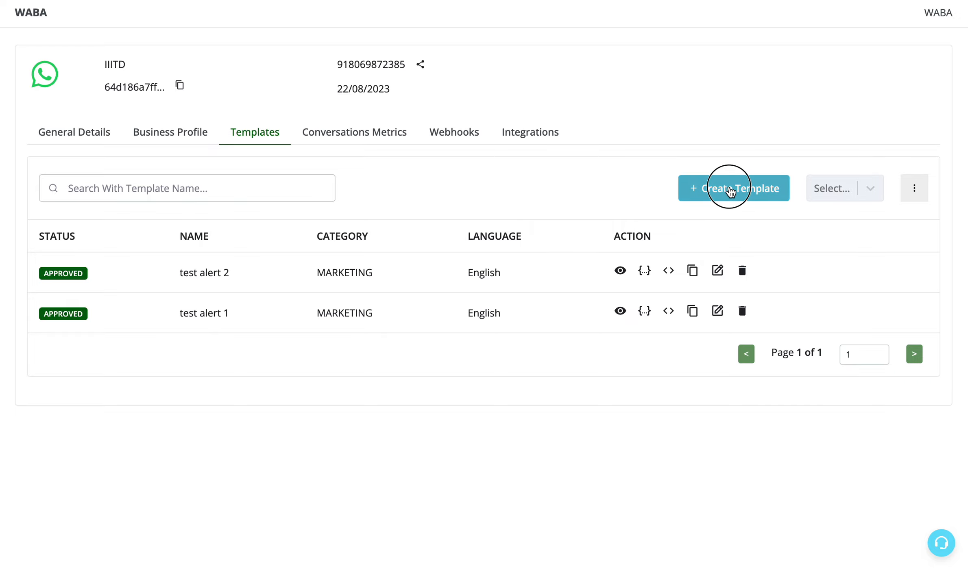
Create a new template named 'test alert 3' in the Marketing category, in English.
{"action": "left_click", "coordinate": [733, 188]}
{"action": "type", "text": "test alert 3"}
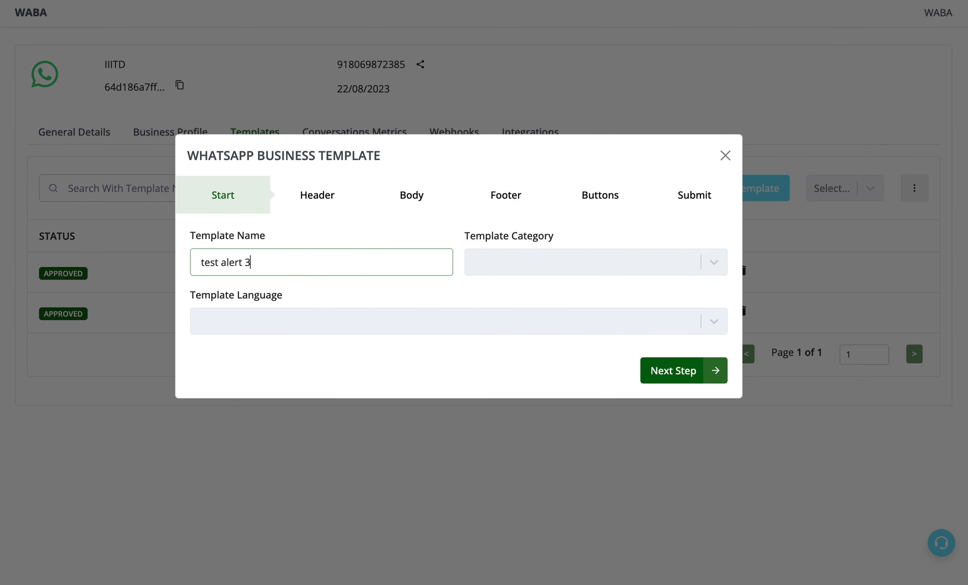
{"action": "left_click", "coordinate": [596, 262]}
{"action": "type", "text": "eng"}
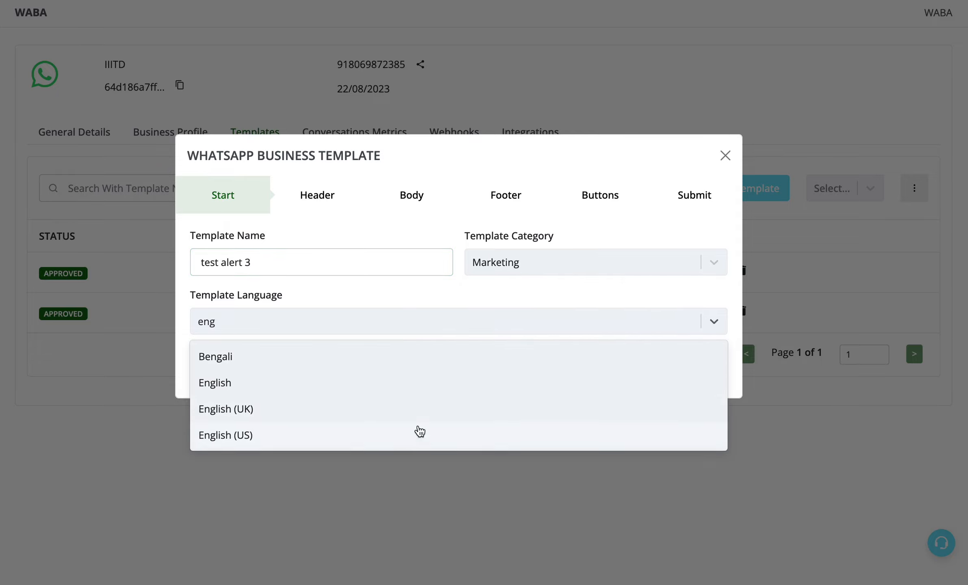
{"action": "left_click", "coordinate": [317, 196]}
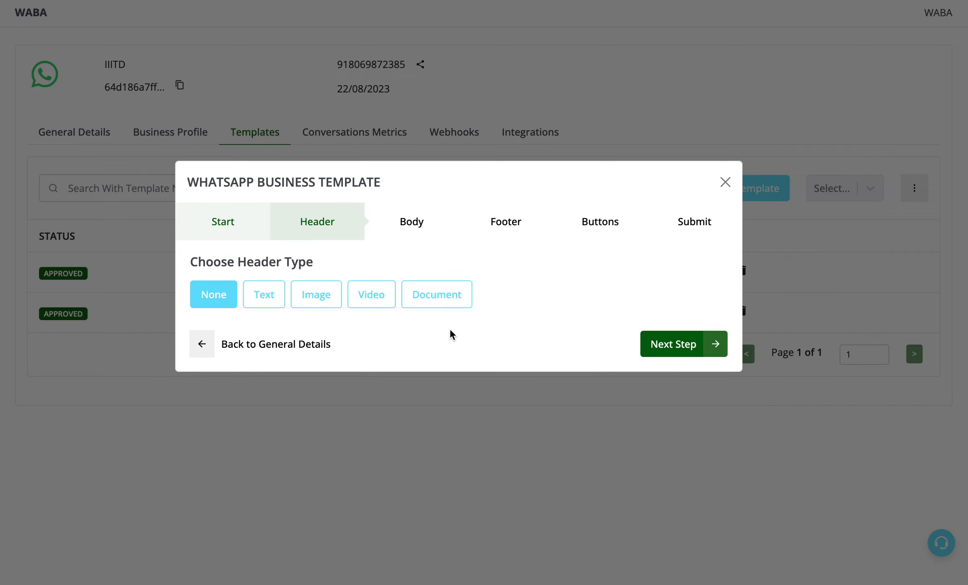
{"action": "mouse_move", "coordinate": [240, 327]}
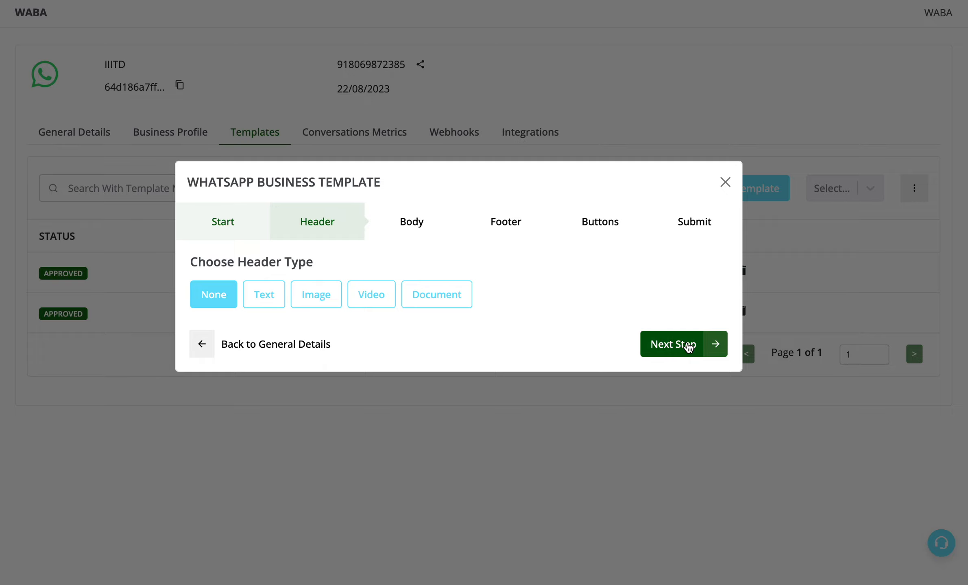
Keep the header type as None and advance to the body step.
{"action": "left_click", "coordinate": [673, 344]}
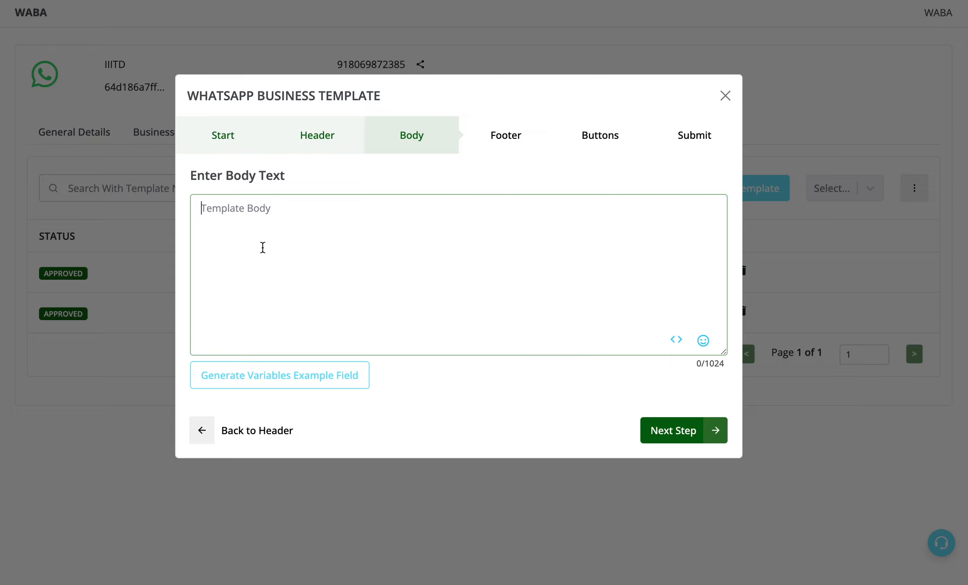
Enter body 'Hi {{1}}, Thanks for your order, what would you like to do further?'.
{"action": "type", "text": "Hi"}
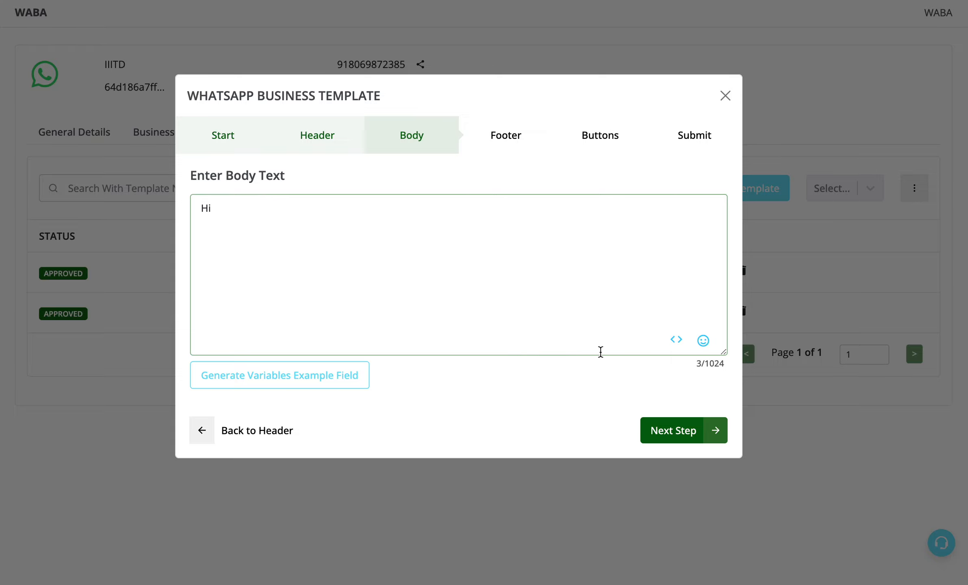
{"action": "type", "text": "{{1}} ,"}
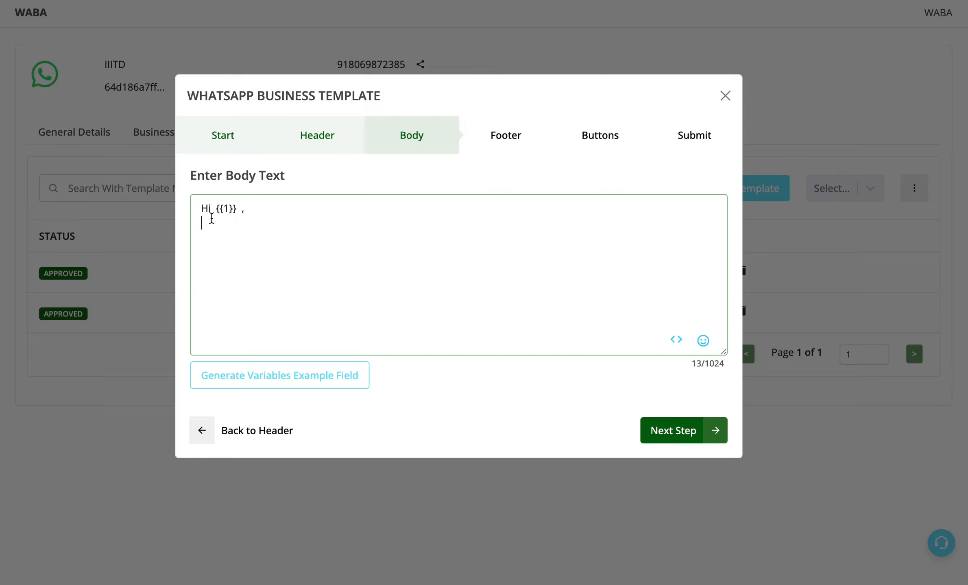
{"action": "type", "text": "Thanks for your or"}
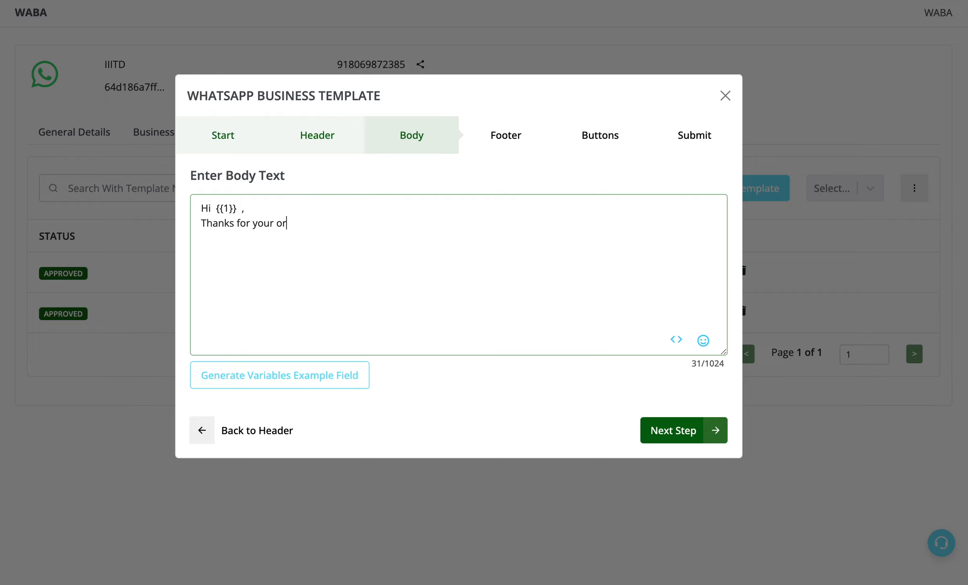
{"action": "type", "text": "der,"}
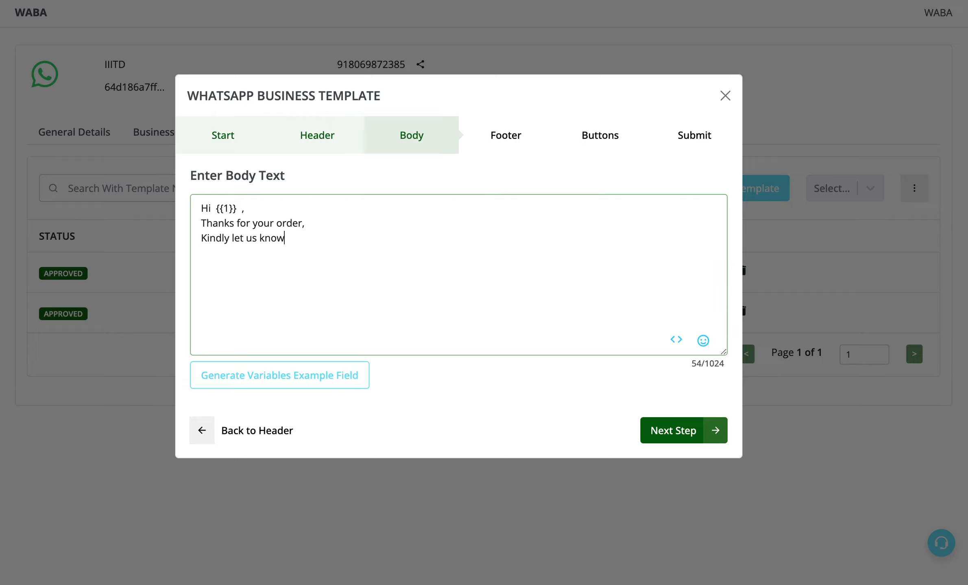
{"action": "type", "text": "what would"}
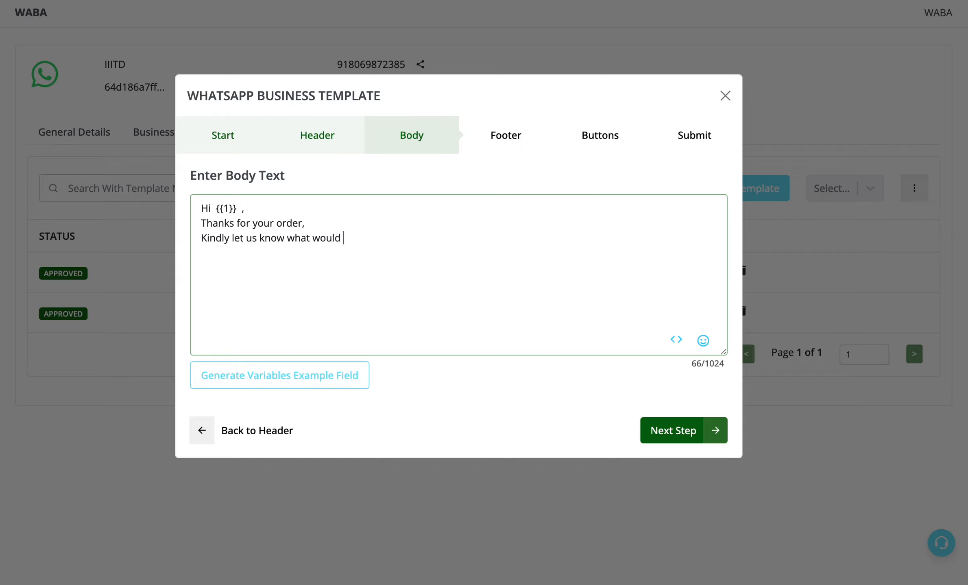
{"action": "type", "text": "you like to do further ?"}
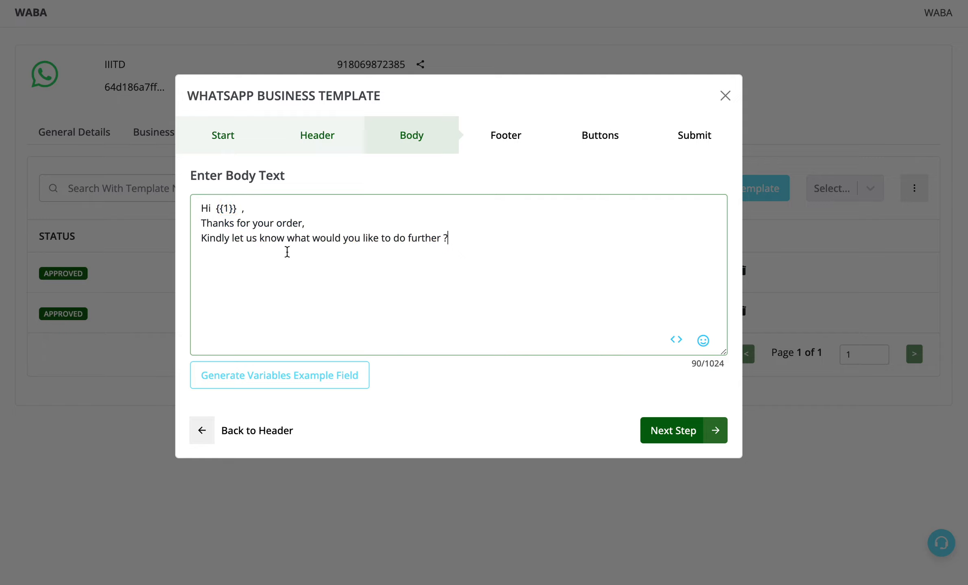
{"action": "mouse_move", "coordinate": [314, 323]}
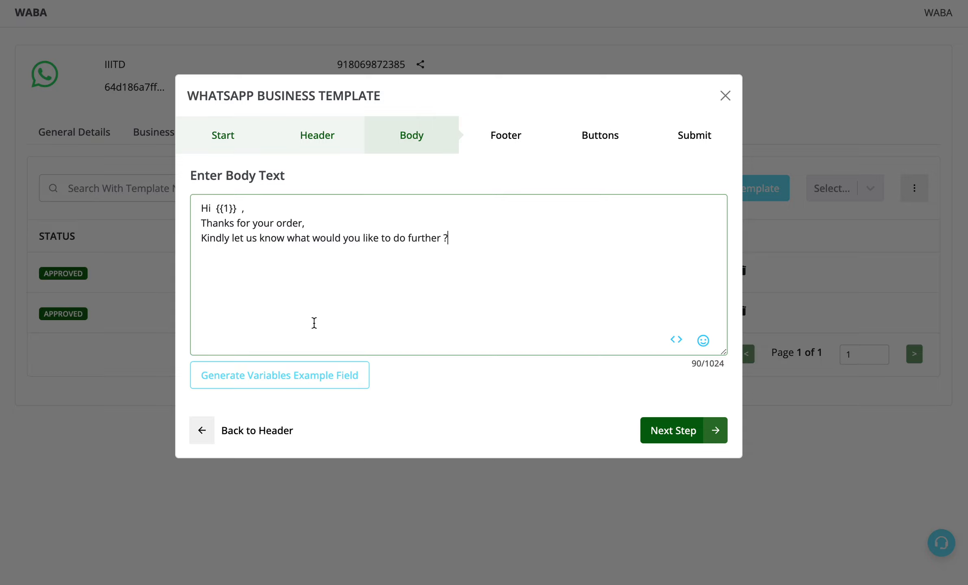
Add an example value for {{1}}, skip the footer, and reach the buttons step.
{"action": "double_click", "coordinate": [223, 209]}
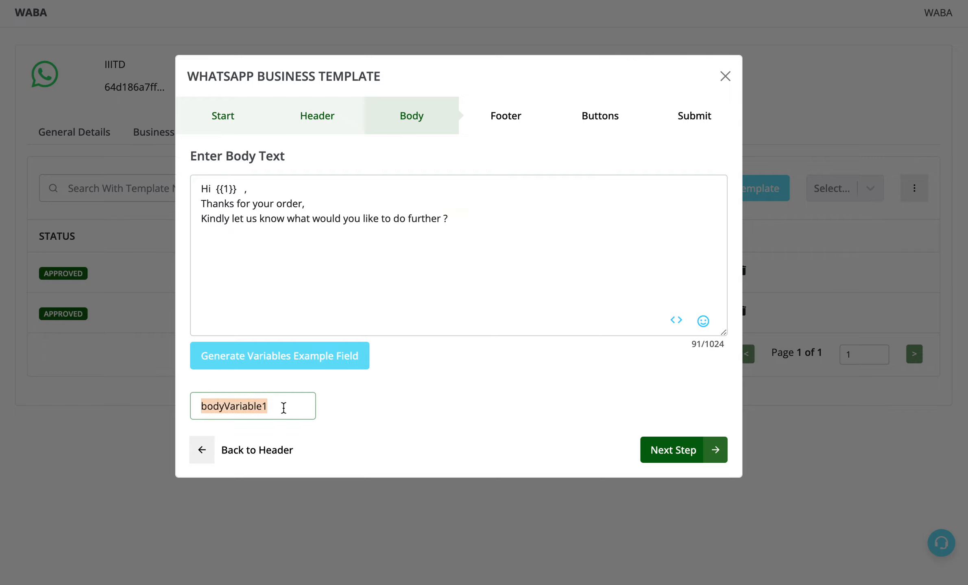
{"action": "type", "text": "Nam"}
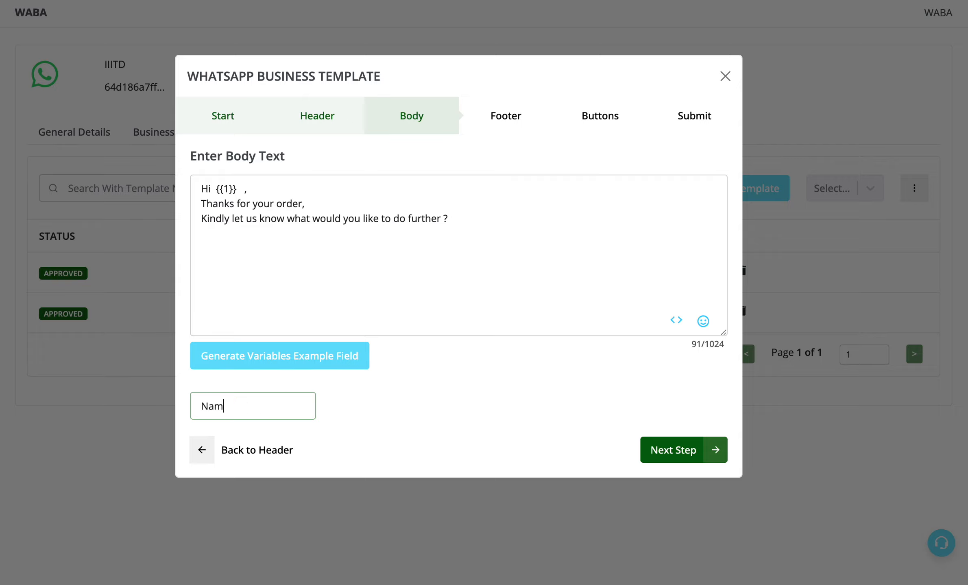
{"action": "left_click", "coordinate": [673, 450]}
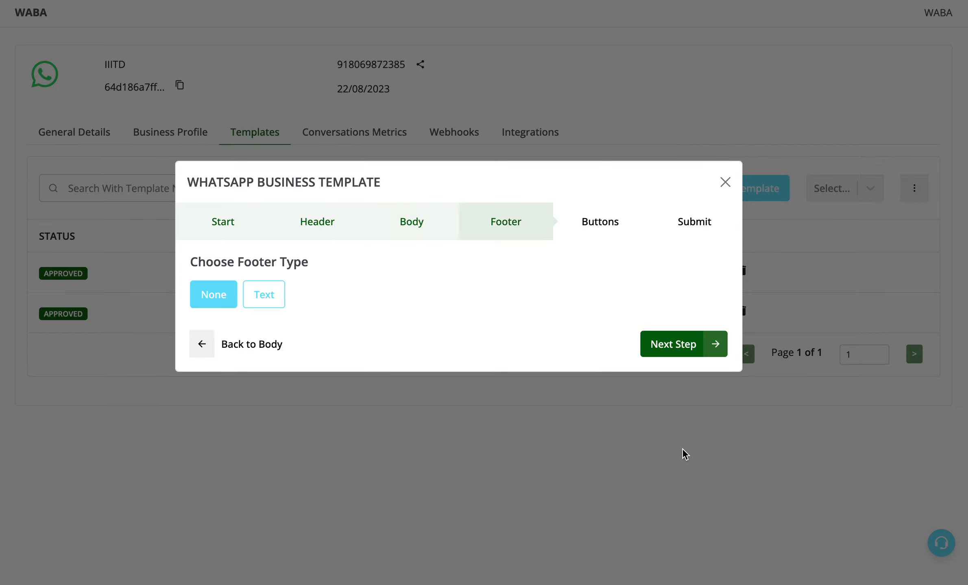
{"action": "mouse_move", "coordinate": [306, 302]}
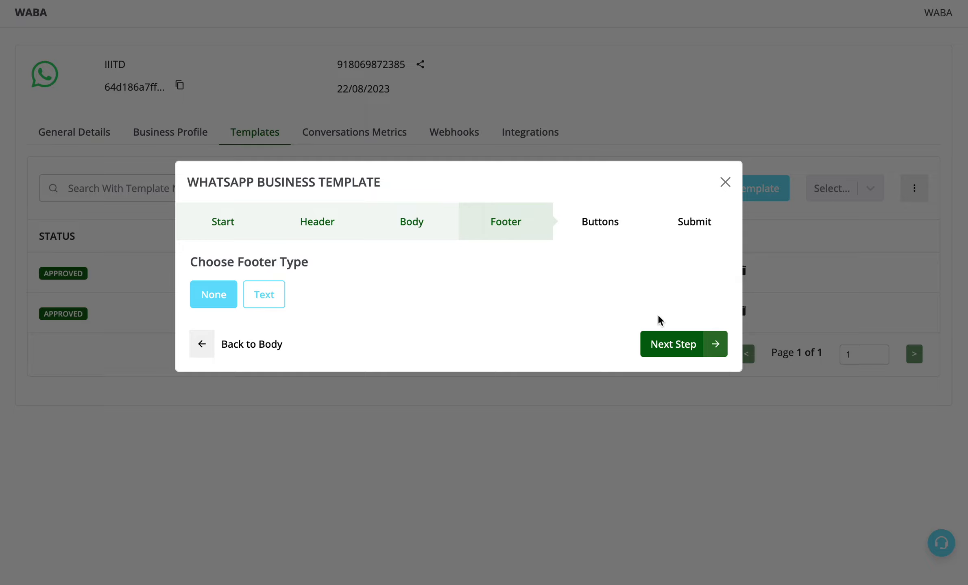
{"action": "left_click", "coordinate": [673, 344]}
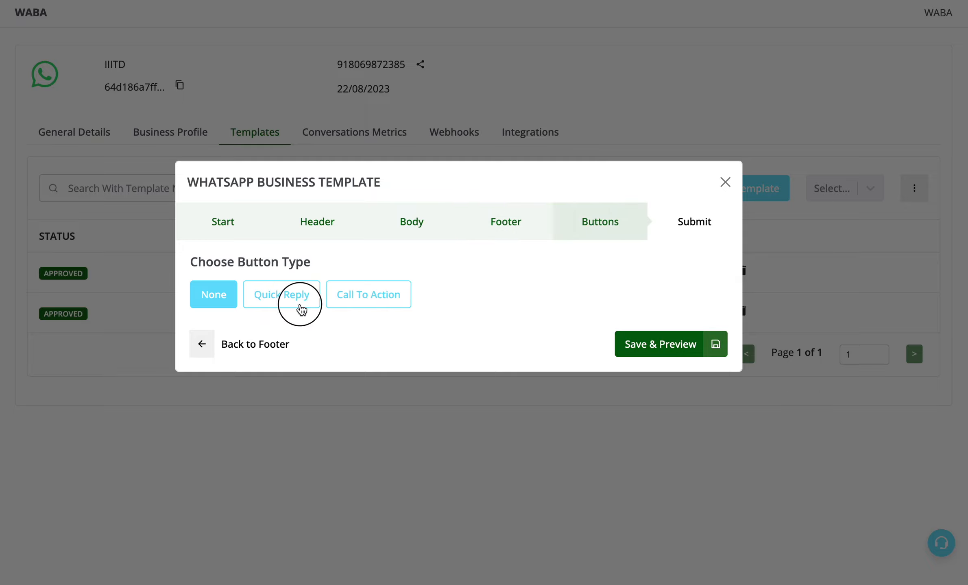
Add quick replies Track Your Order, Cancel Order, Update Shipping Details, then save and preview.
{"action": "left_click", "coordinate": [281, 294]}
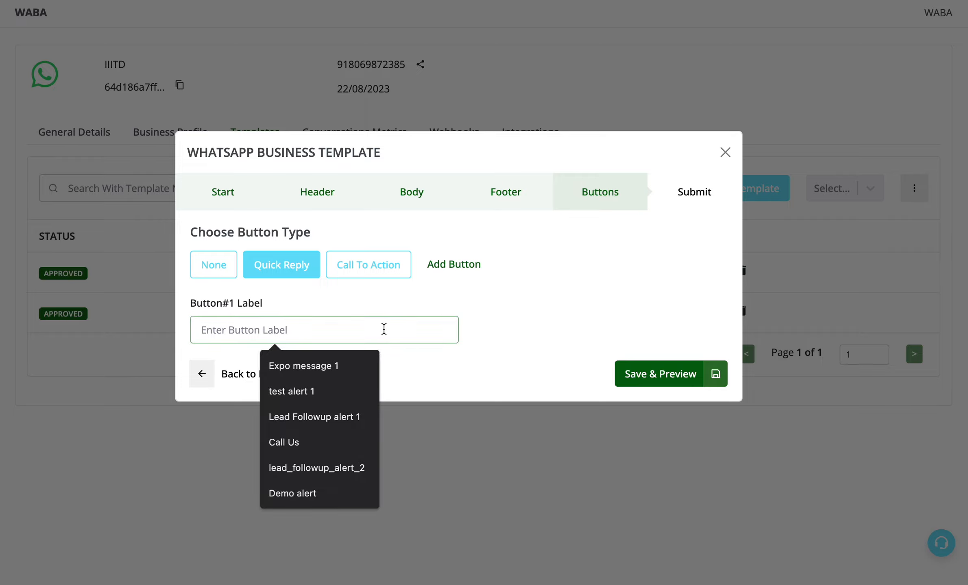
{"action": "type", "text": "Track Your Order"}
{"action": "type", "text": "Update Shippi"}
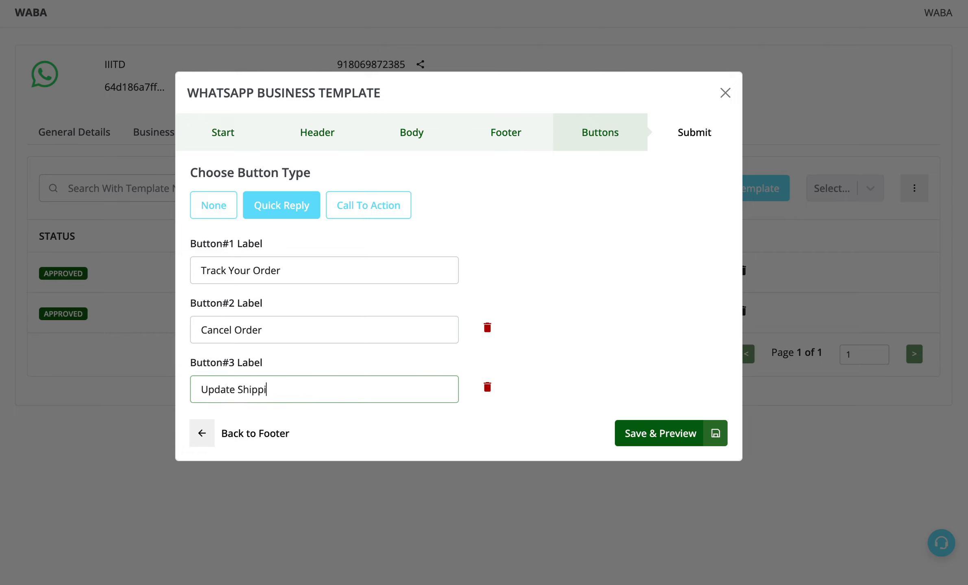
{"action": "type", "text": "ng Deta"}
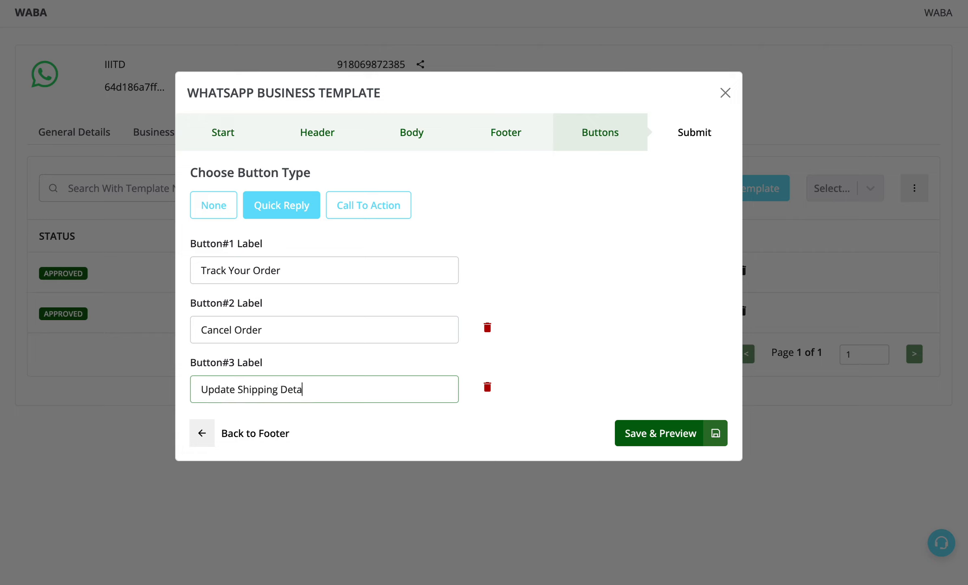
{"action": "type", "text": "ls"}
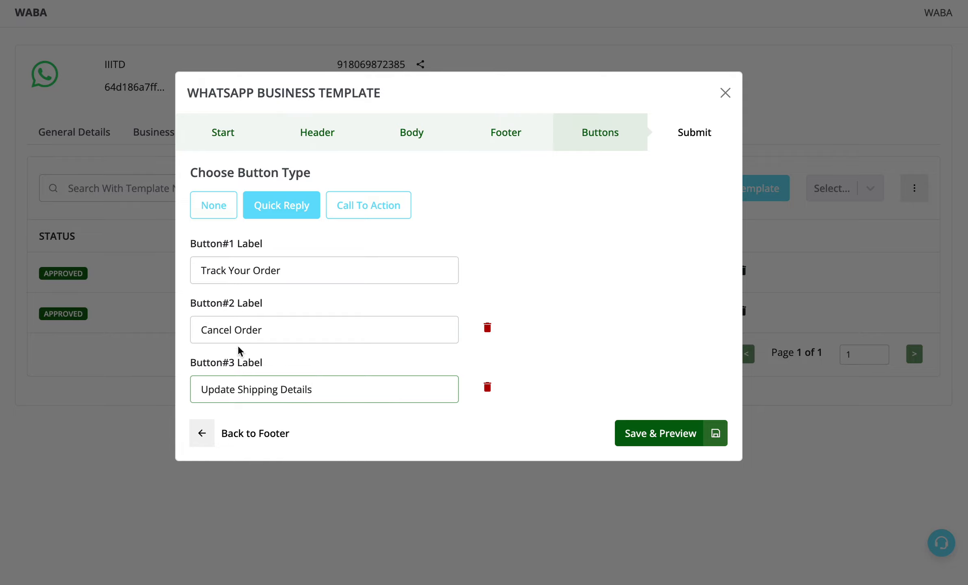
{"action": "mouse_move", "coordinate": [672, 426]}
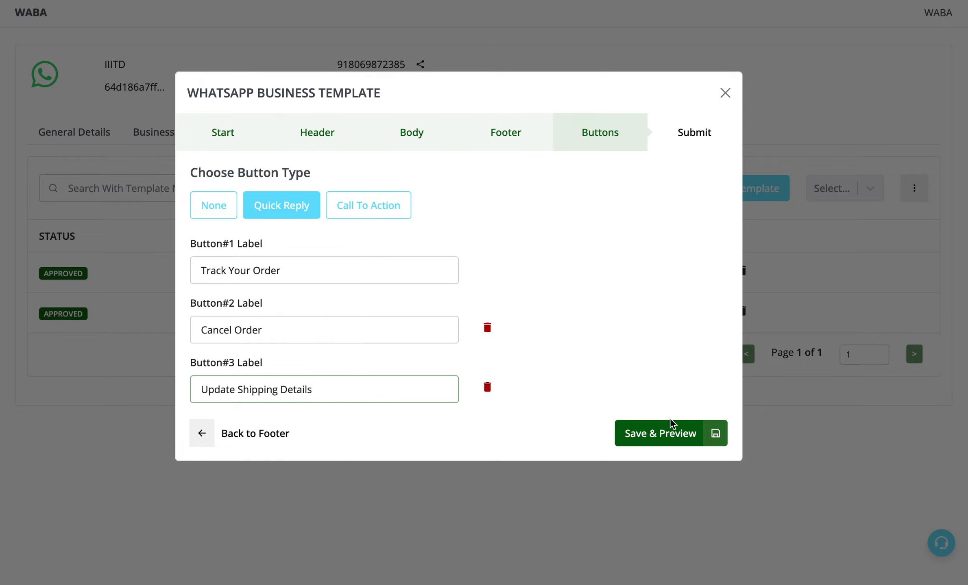
{"action": "left_click", "coordinate": [660, 434]}
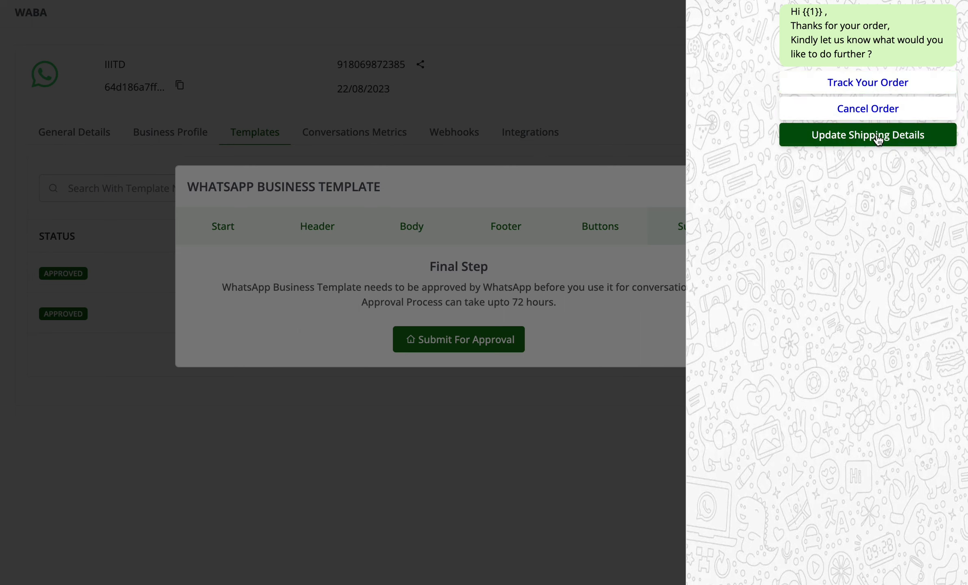
{"action": "mouse_move", "coordinate": [876, 140]}
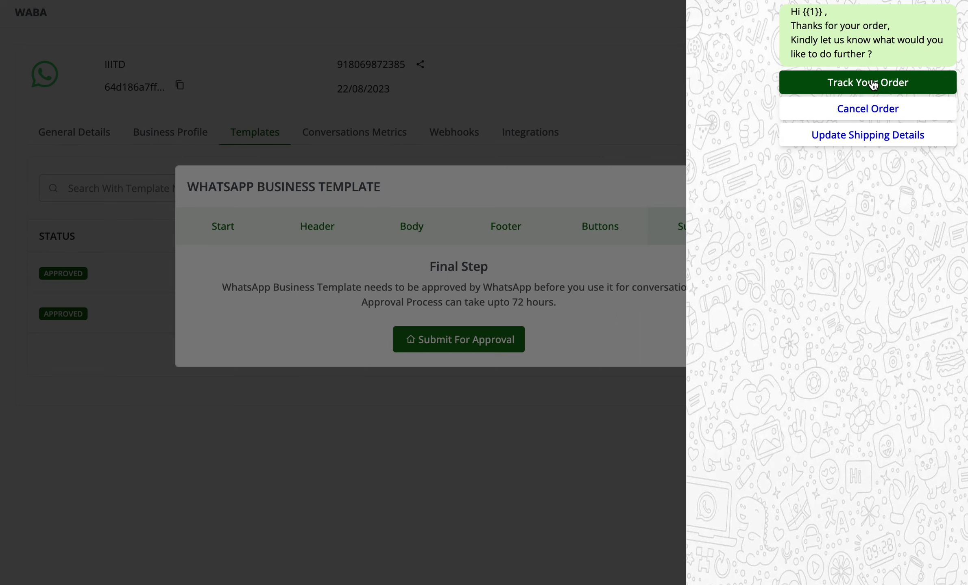
{"action": "mouse_move", "coordinate": [867, 93]}
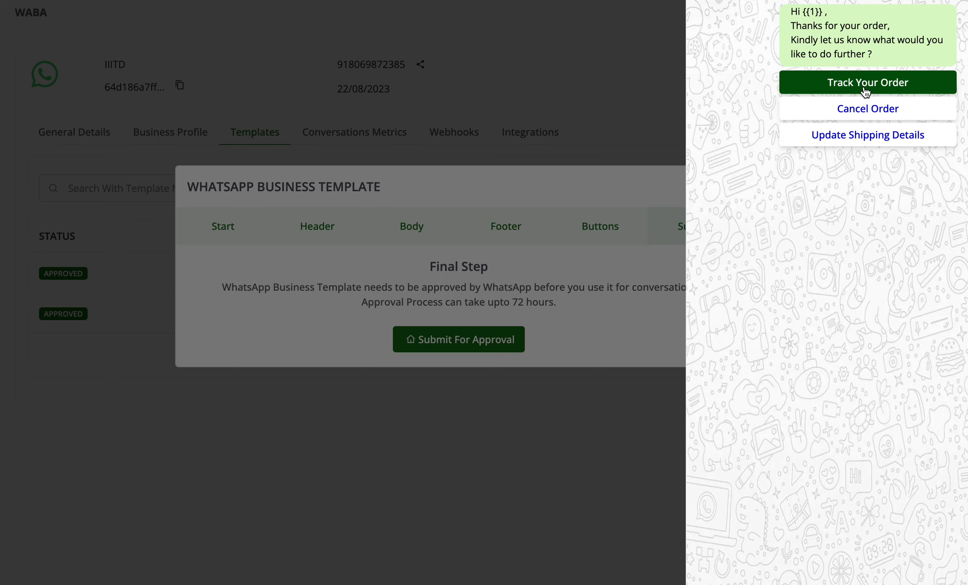
Close the preview showing the three quick-reply options.
{"action": "left_click", "coordinate": [458, 340]}
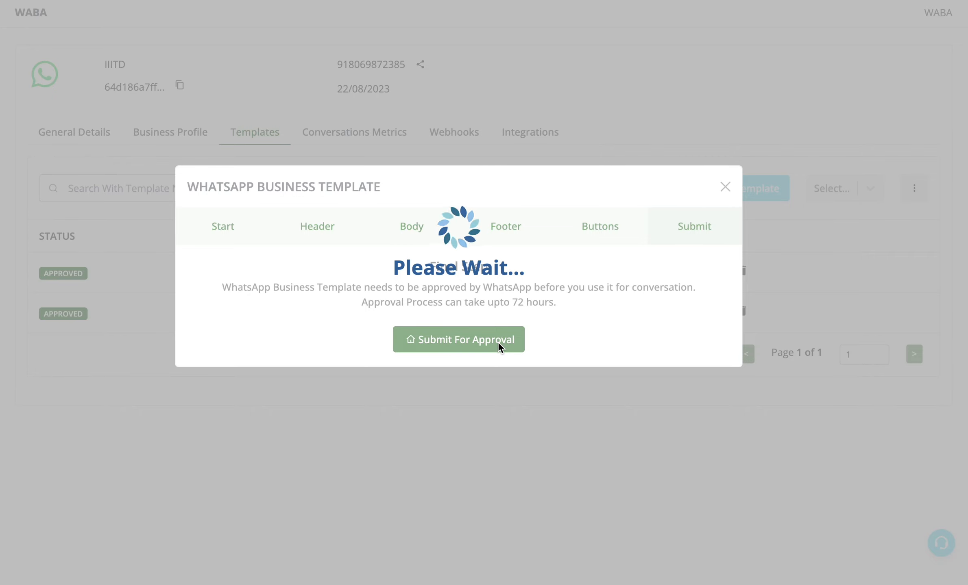
Submit 'test alert 3' for approval and refresh the Templates list until it shows approved.
{"action": "left_click", "coordinate": [458, 339]}
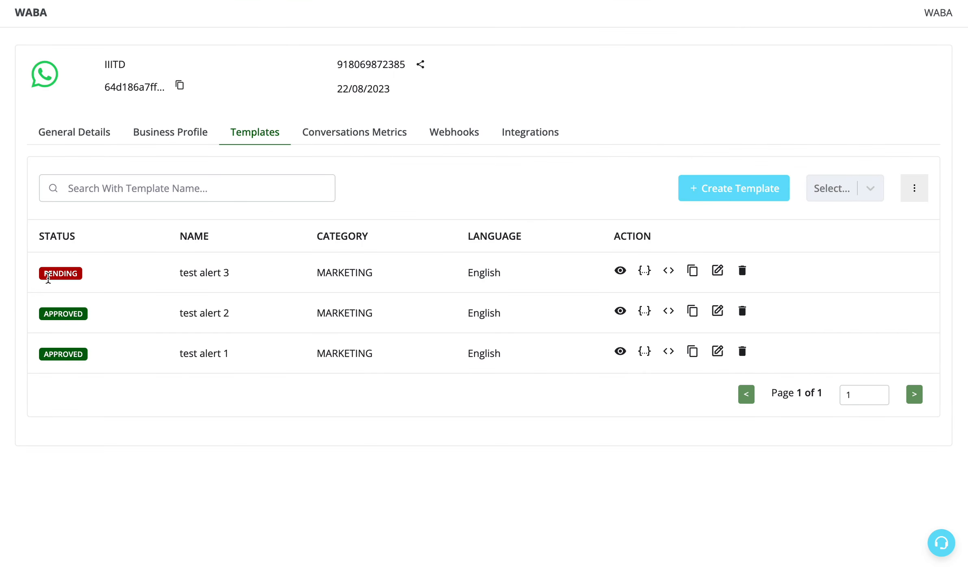
{"action": "mouse_move", "coordinate": [128, 257]}
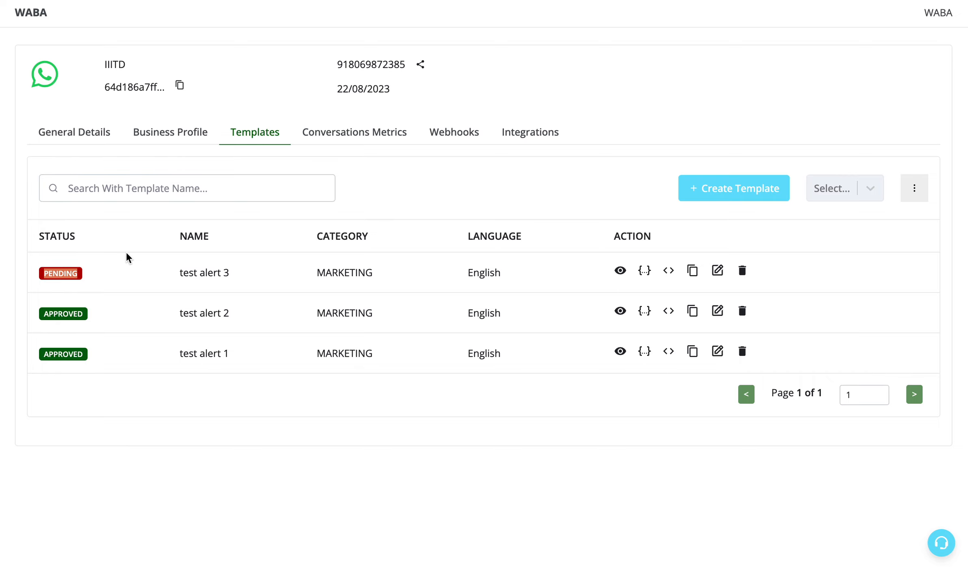
{"action": "left_click", "coordinate": [355, 132]}
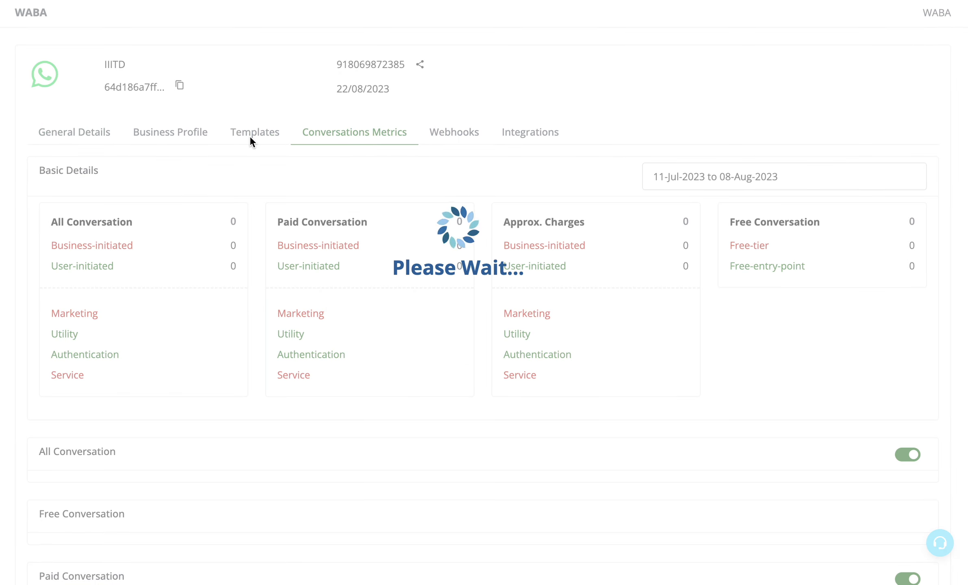
{"action": "left_click", "coordinate": [255, 132]}
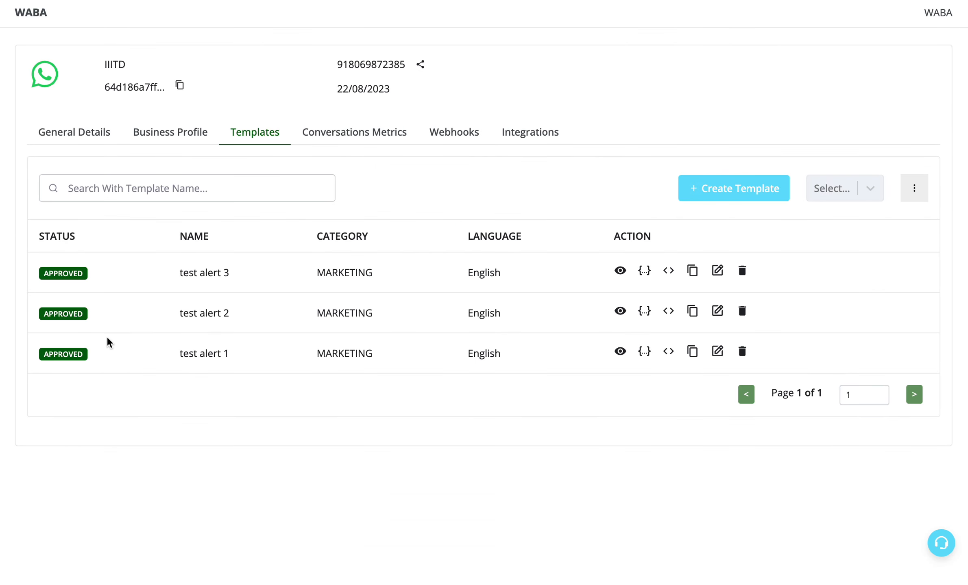